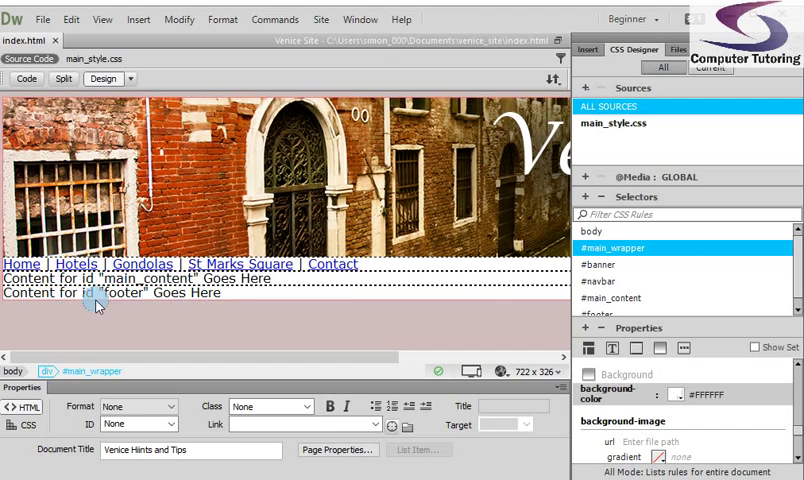
mouse_move(184, 304)
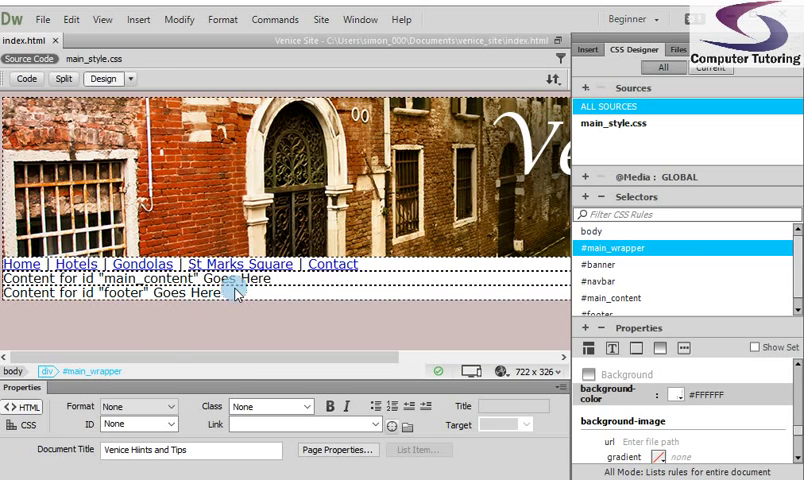
Step: Select and delete the footer div's placeholder text, leaving it empty
click(120, 292)
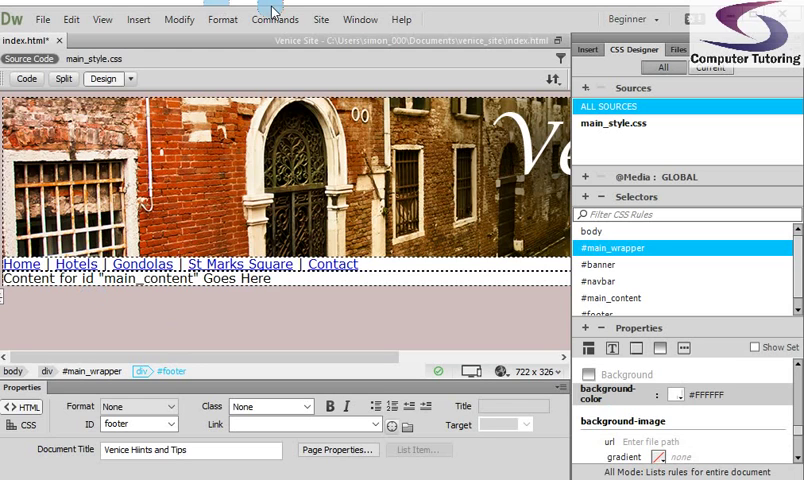
click(138, 18)
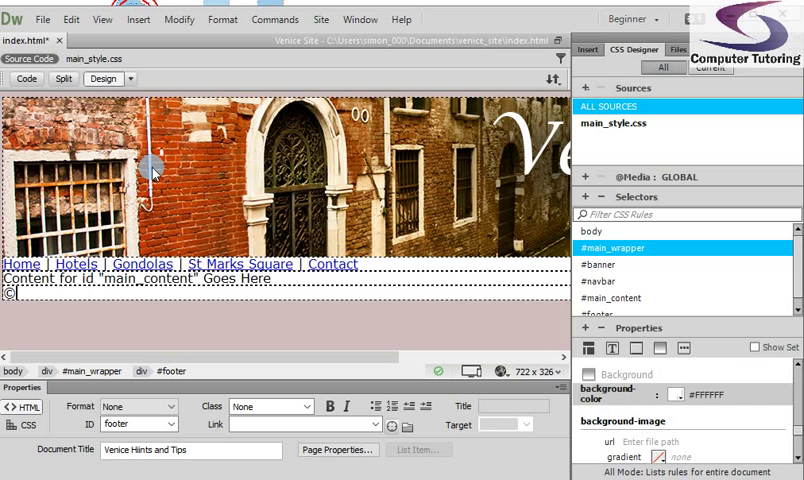
Step: Enter '© Copyright - SDC Design Ltd' as the footer div's text
text(Copyright -)
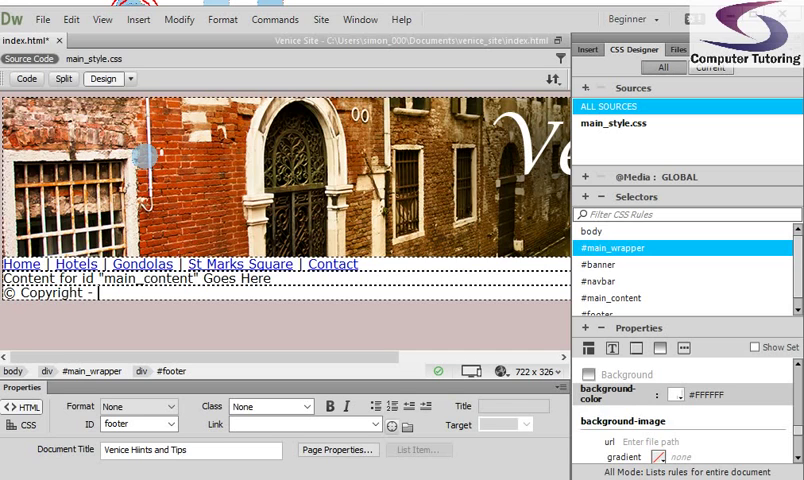
text(SD)
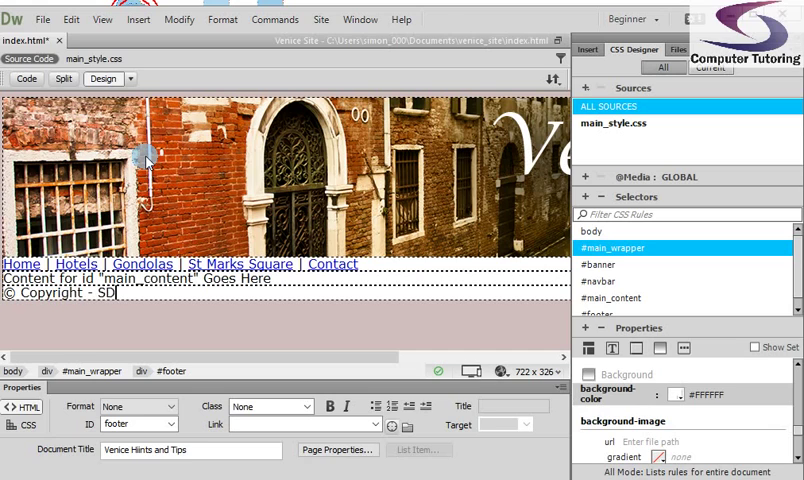
text(C)
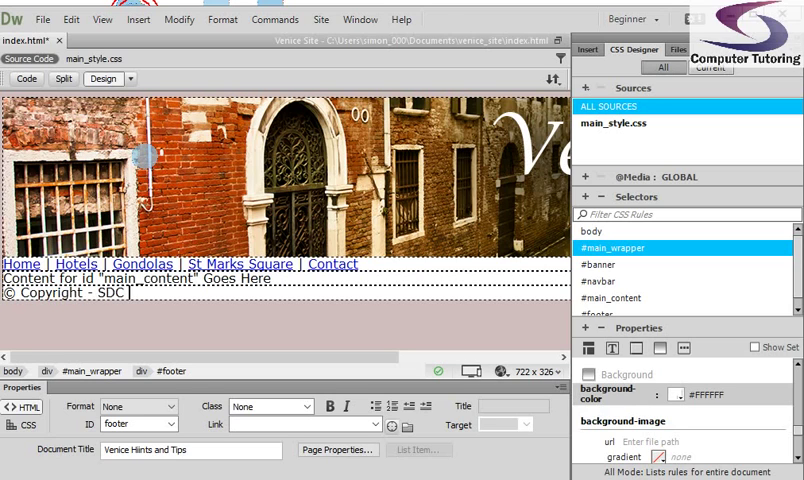
text(Design Ltd)
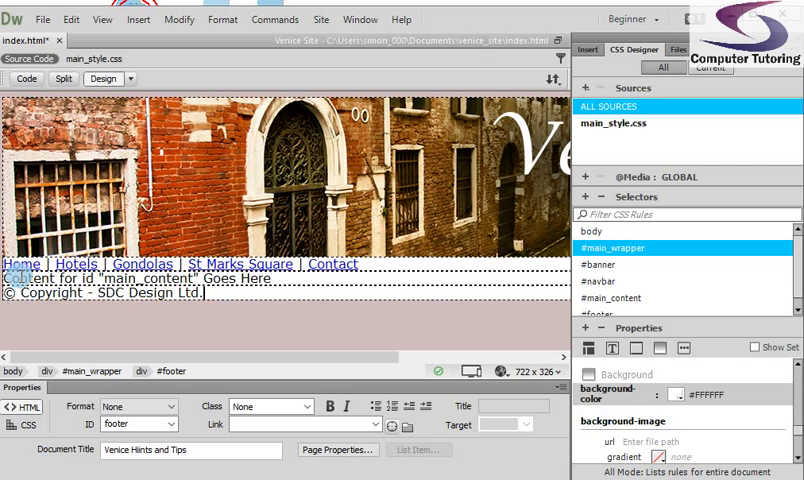
mouse_move(490, 276)
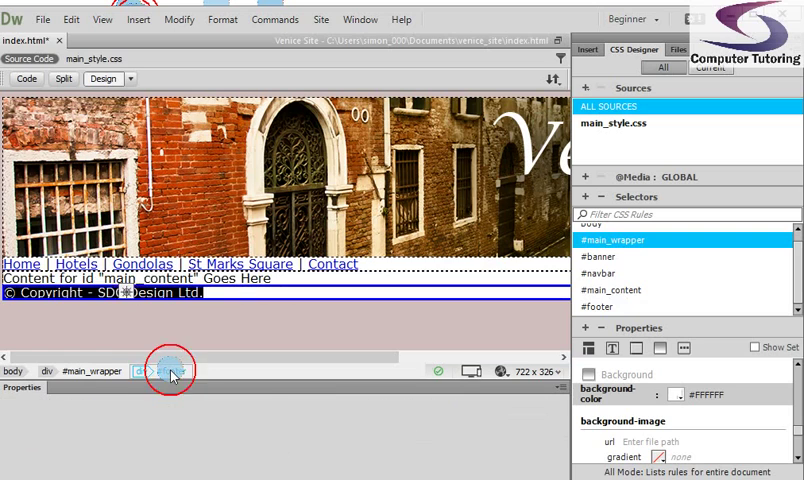
Step: Select the footer div and show its #footer CSS rule for editing
click(166, 372)
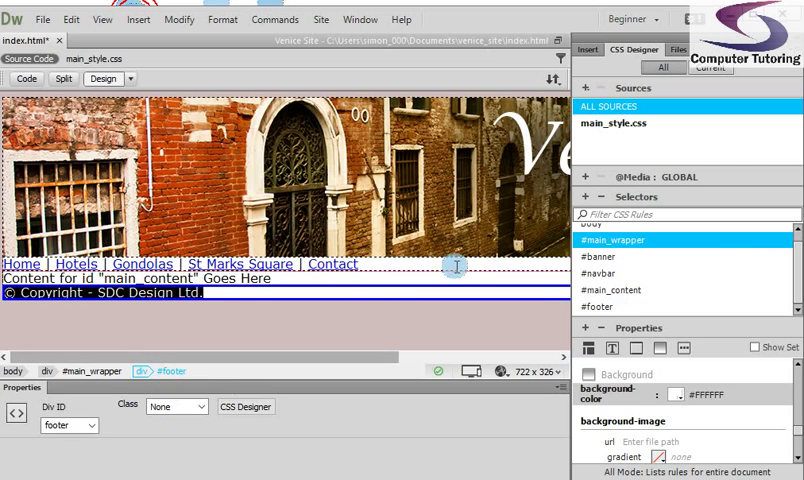
mouse_move(440, 340)
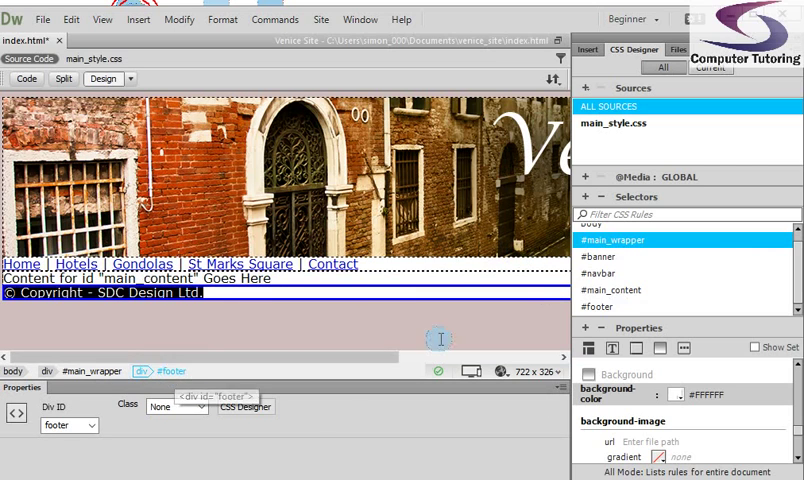
click(598, 306)
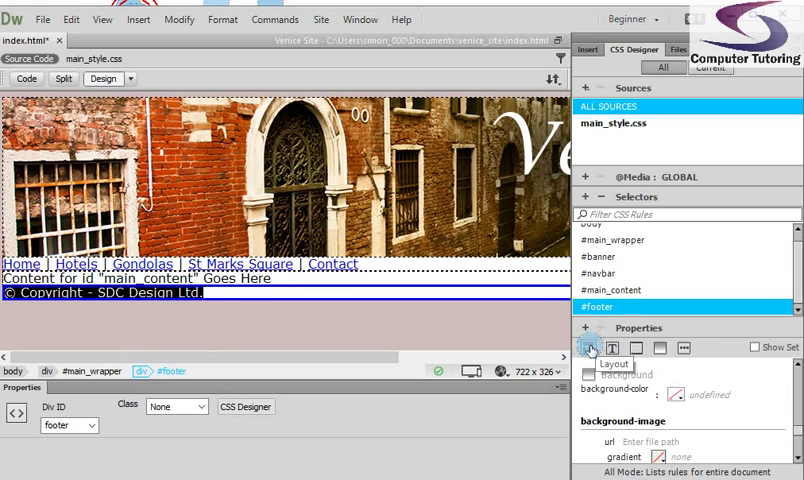
Step: In the #footer rule's Layout properties, set top, right, bottom and left padding to 10px
click(590, 348)
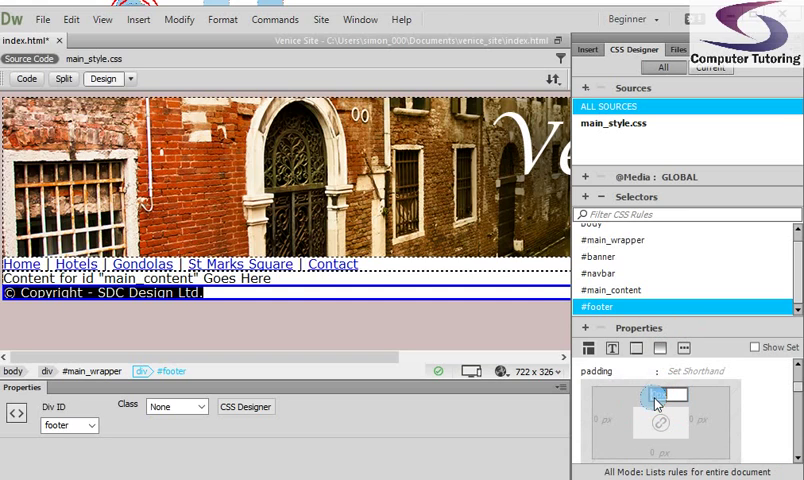
click(664, 396)
text(0)
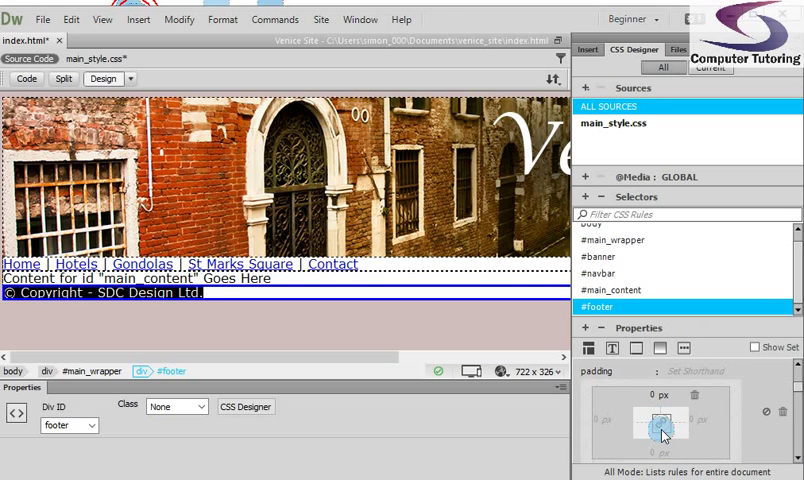
mouse_move(660, 432)
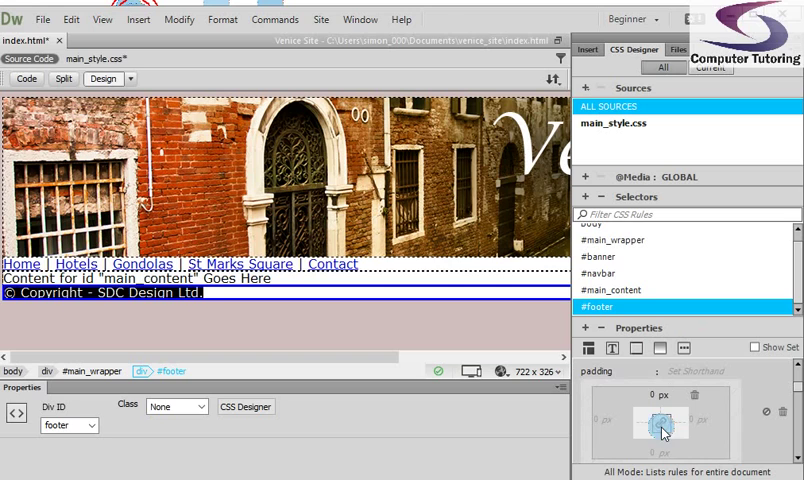
mouse_move(656, 430)
text(10)
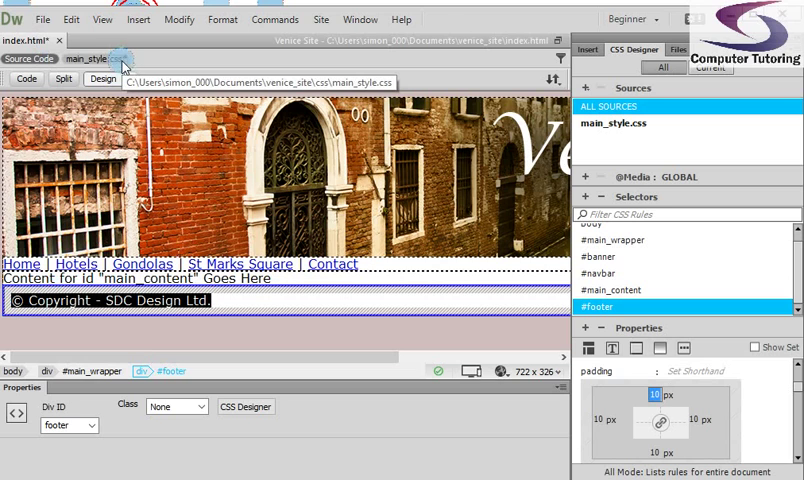
click(44, 20)
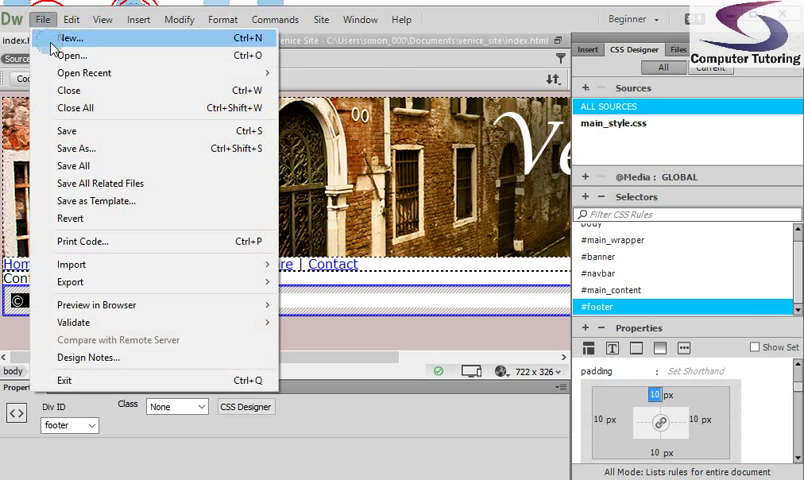